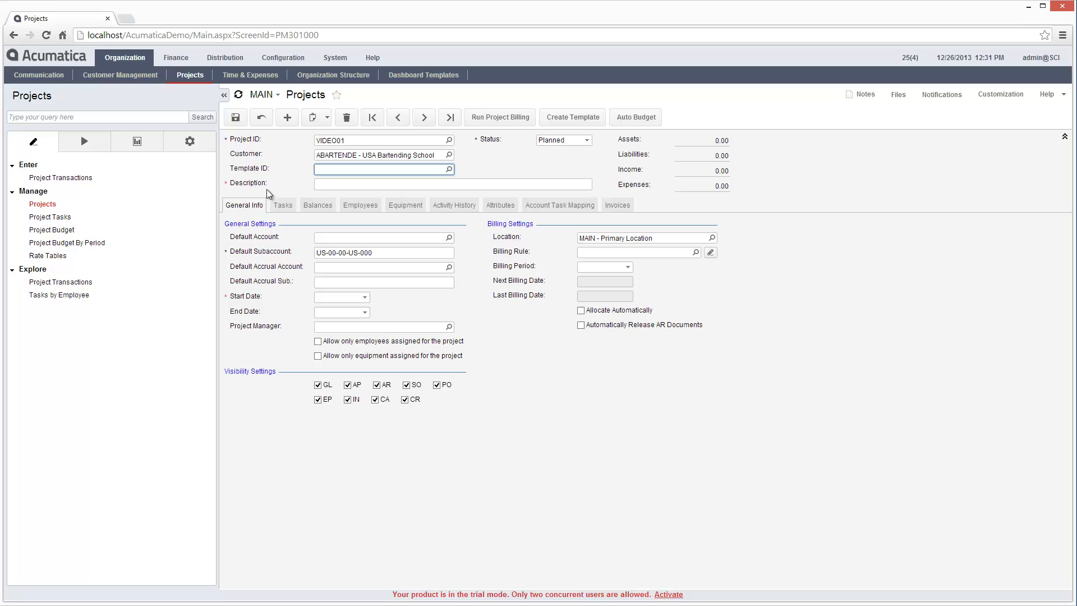
- Apply template DEMO, confirm attributes EXPMARKUP 10 and Hold Back 0, and save VIDEO01
{"action": "type", "text": "dem"}
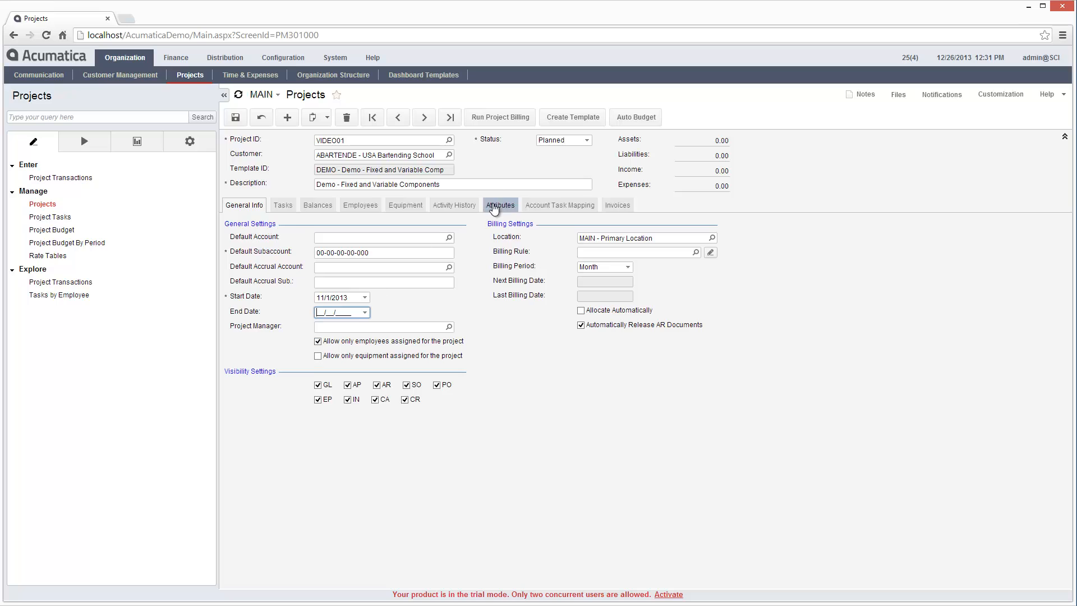
{"action": "left_click", "coordinate": [501, 204]}
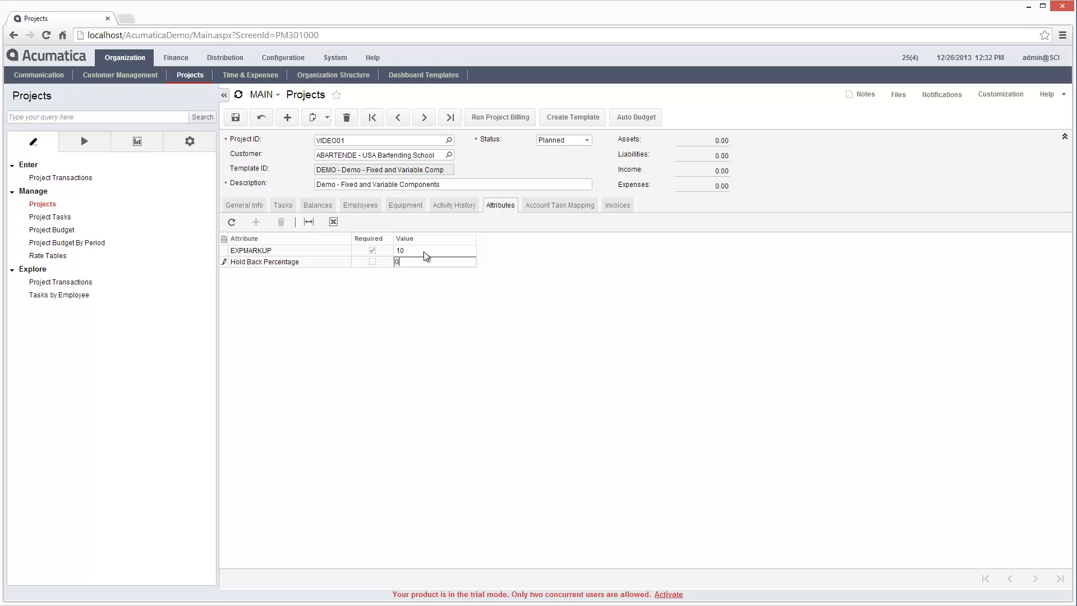
{"action": "left_click", "coordinate": [234, 118]}
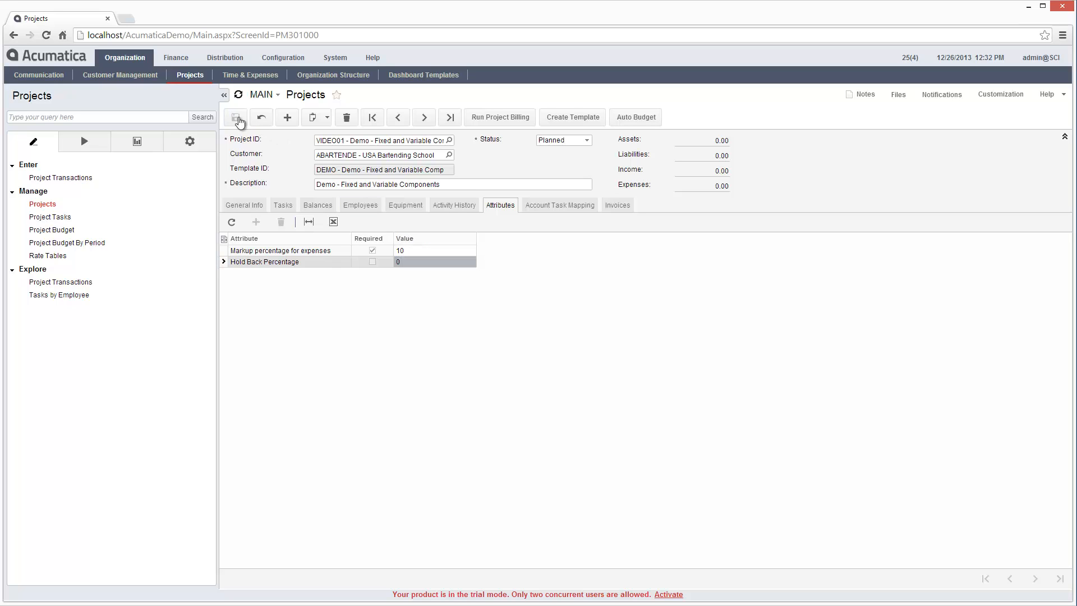
- Review the assigned consulting employees, then show budgeted revenue 4,900 and expenses 3,800
{"action": "left_click", "coordinate": [361, 204]}
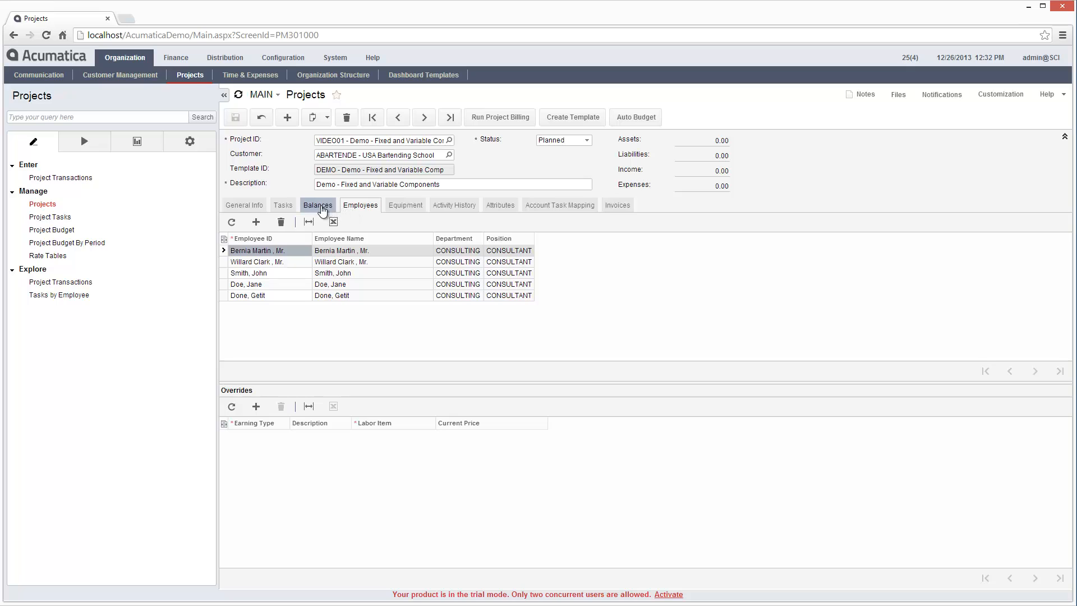
{"action": "left_click", "coordinate": [318, 204]}
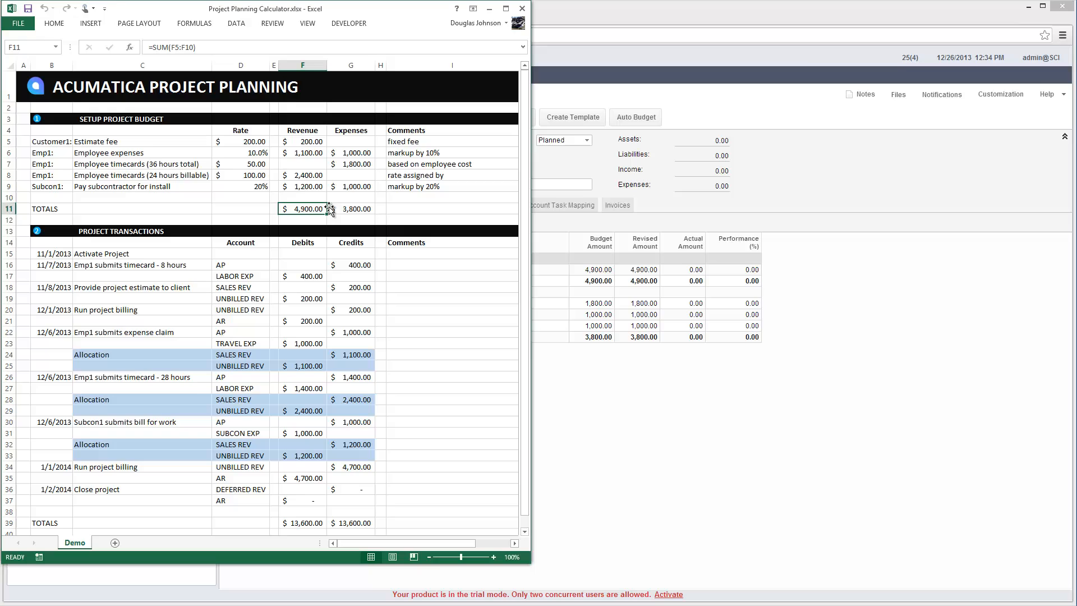
- Return from the Excel planning workbook to VIDEO01's balances showing labor 1,800, subcontractors 1,000, travel 1,000
{"action": "left_click", "coordinate": [350, 208]}
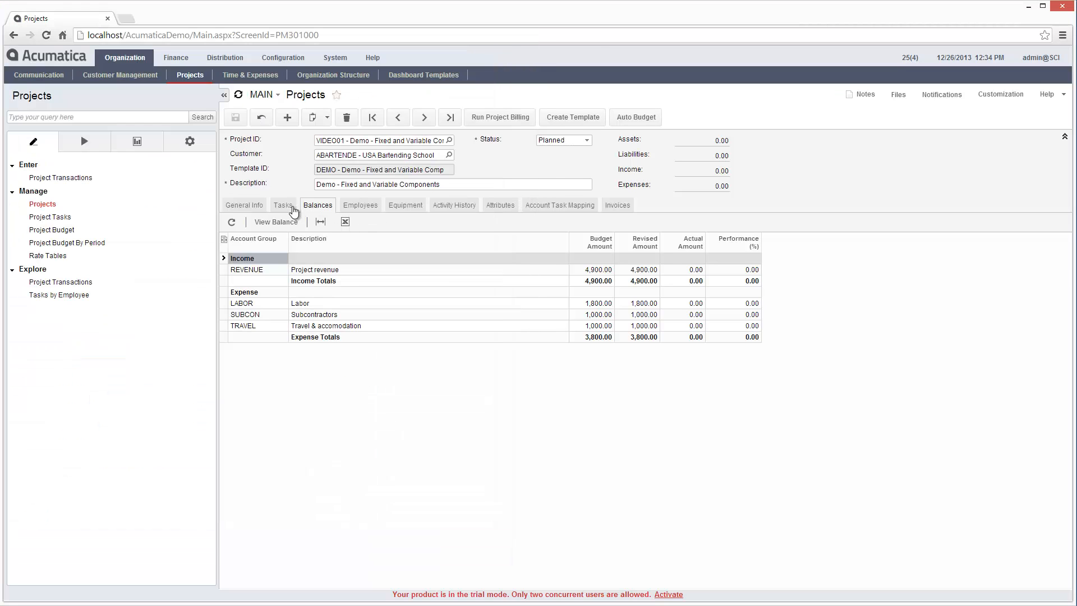
- Show VIDEO01's tasks in preparation for setting its status to Active
{"action": "left_click", "coordinate": [283, 204]}
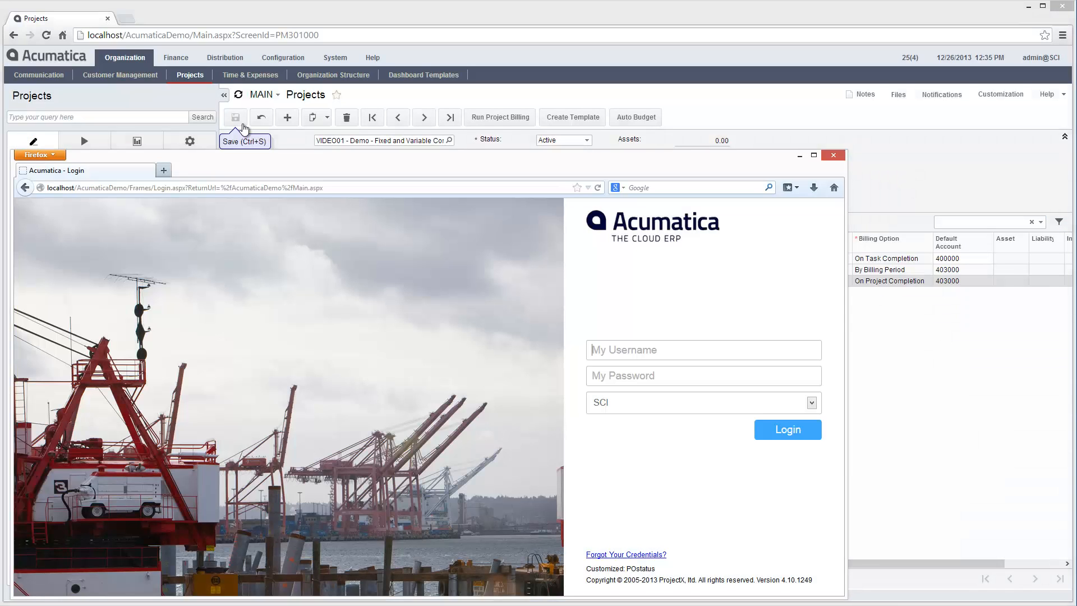
- Log in as the employee in Firefox and start the timesheet from the Project Dashboard
{"action": "type", "text": "dee"}
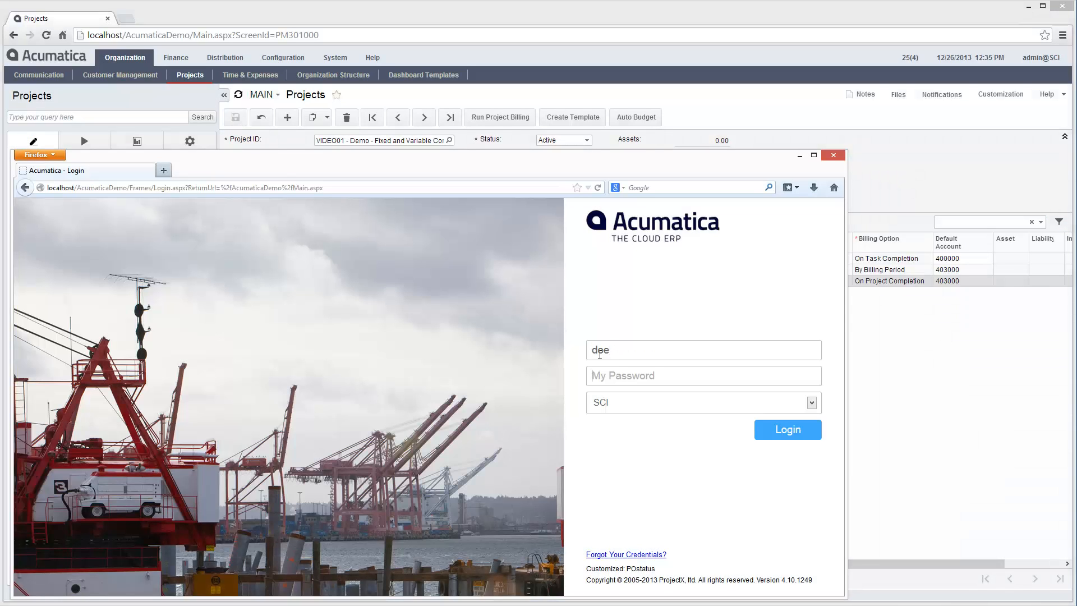
{"action": "left_click", "coordinate": [787, 429]}
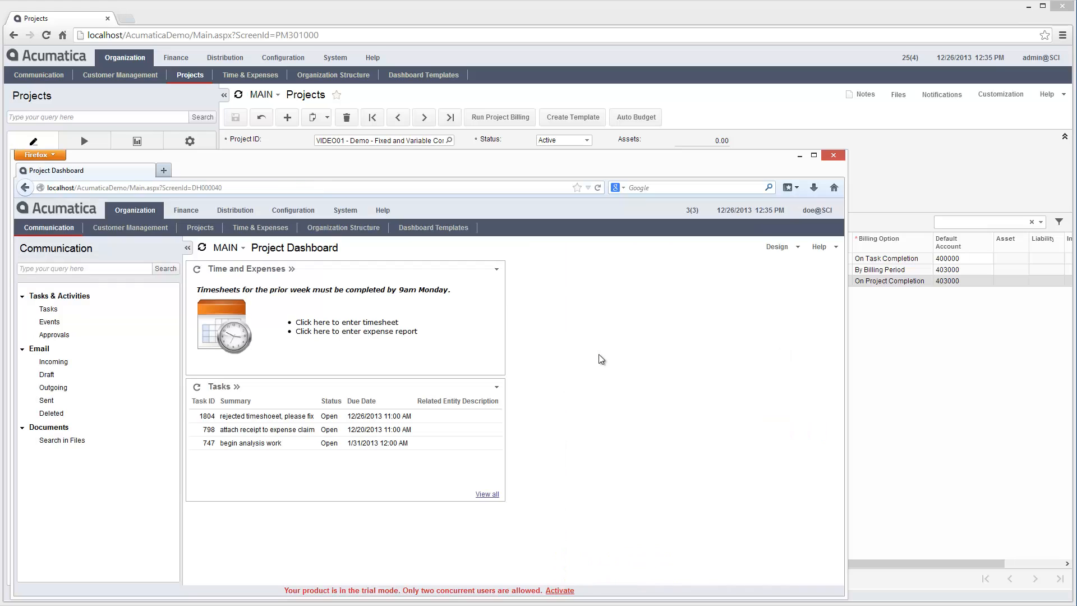
{"action": "left_click", "coordinate": [345, 322]}
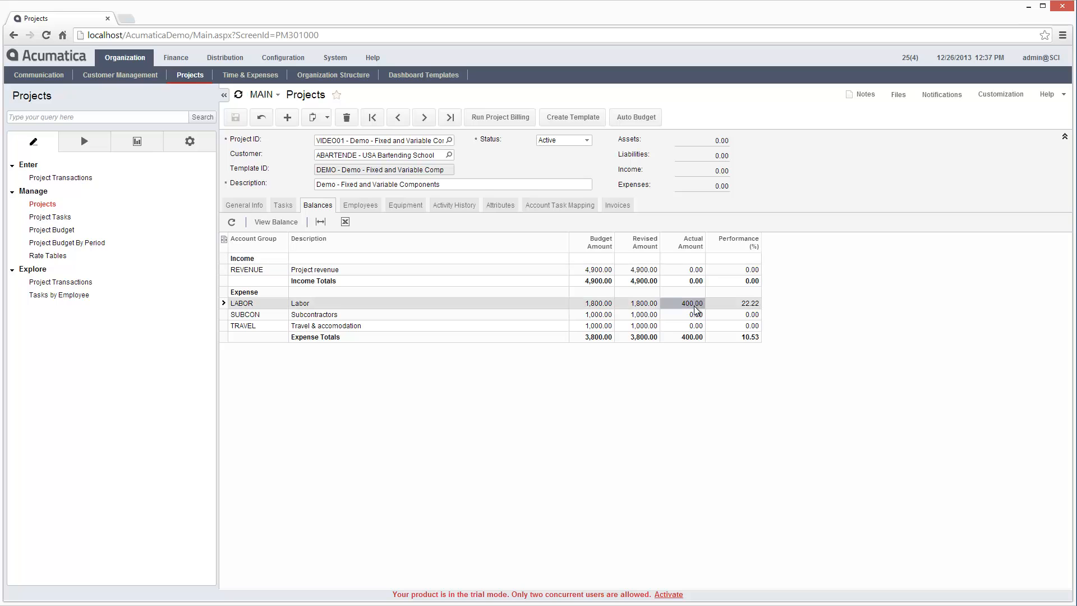
- Run Allocations By Projects for VIDEO01 and return to its project record
{"action": "left_click", "coordinate": [284, 204]}
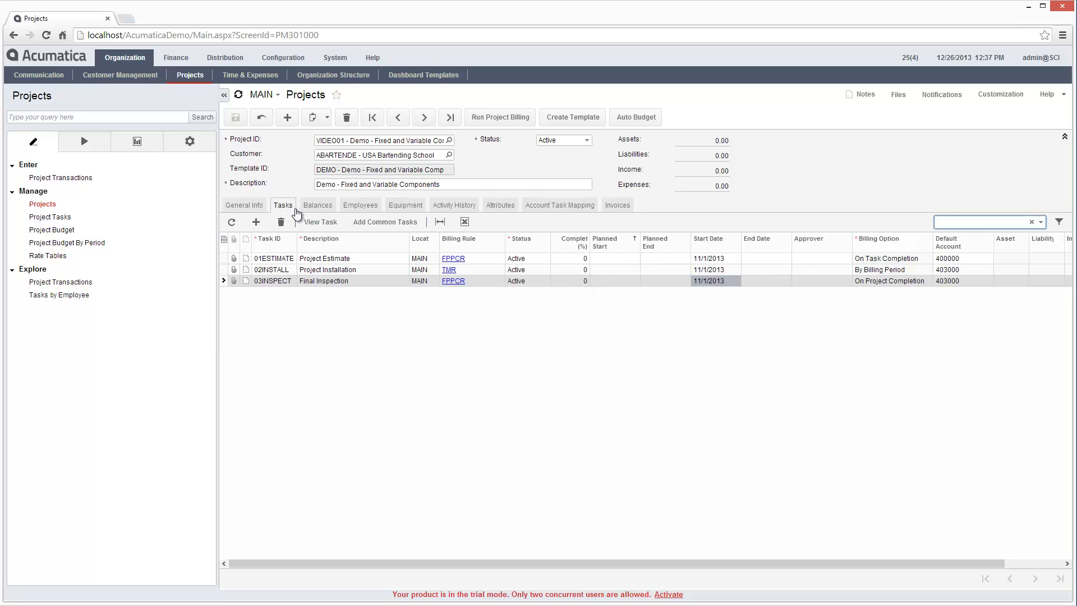
{"action": "left_click", "coordinate": [525, 258]}
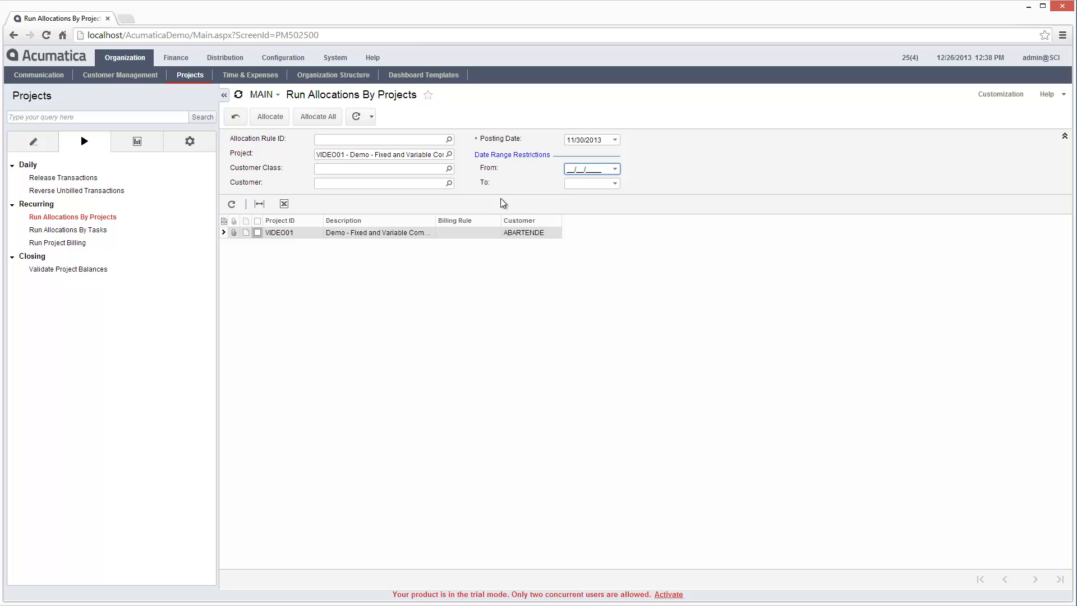
{"action": "left_click", "coordinate": [269, 116]}
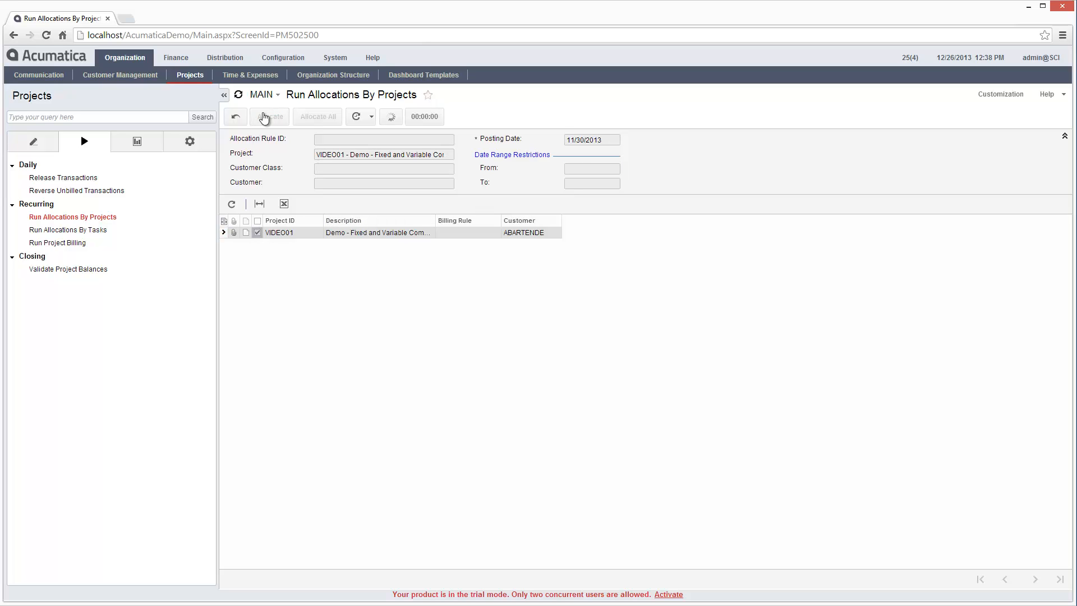
{"action": "left_click", "coordinate": [270, 116]}
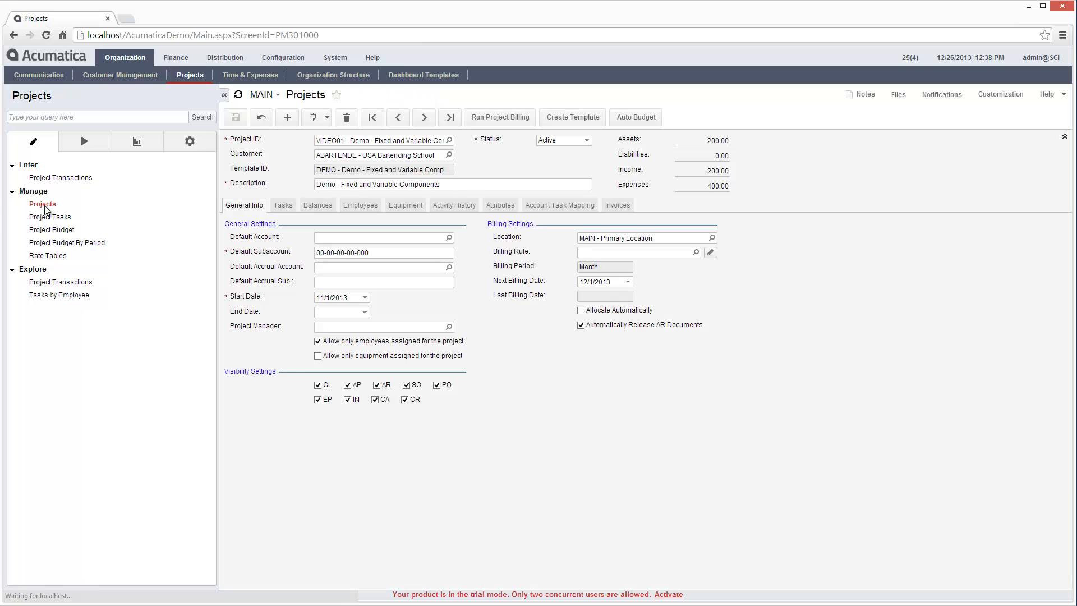
- Run project billing for VIDEO01 and review the open invoice created for it
{"action": "left_click", "coordinate": [317, 204]}
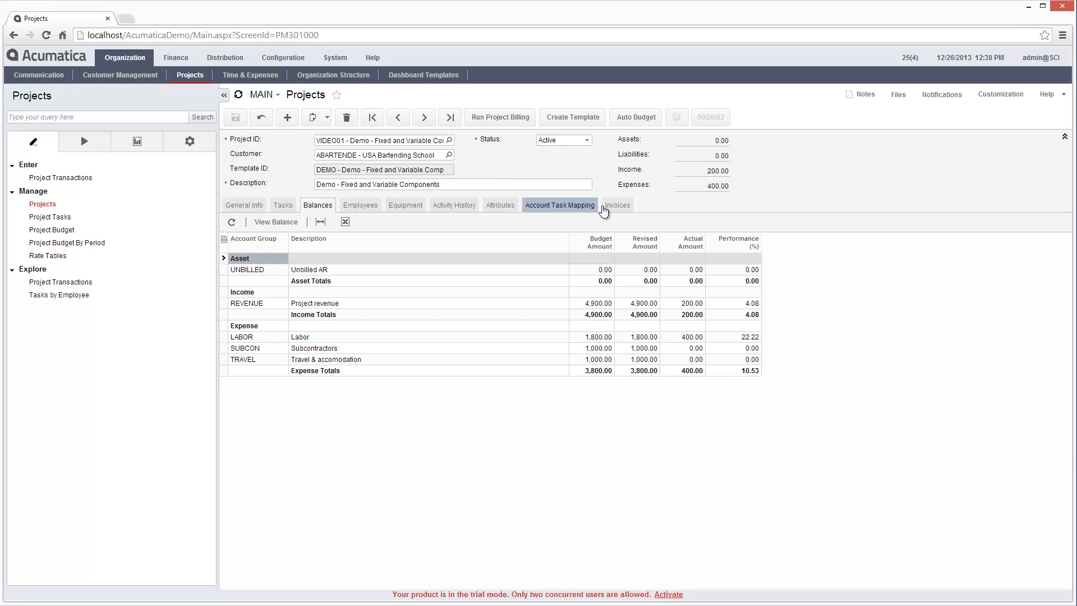
{"action": "left_click", "coordinate": [617, 204]}
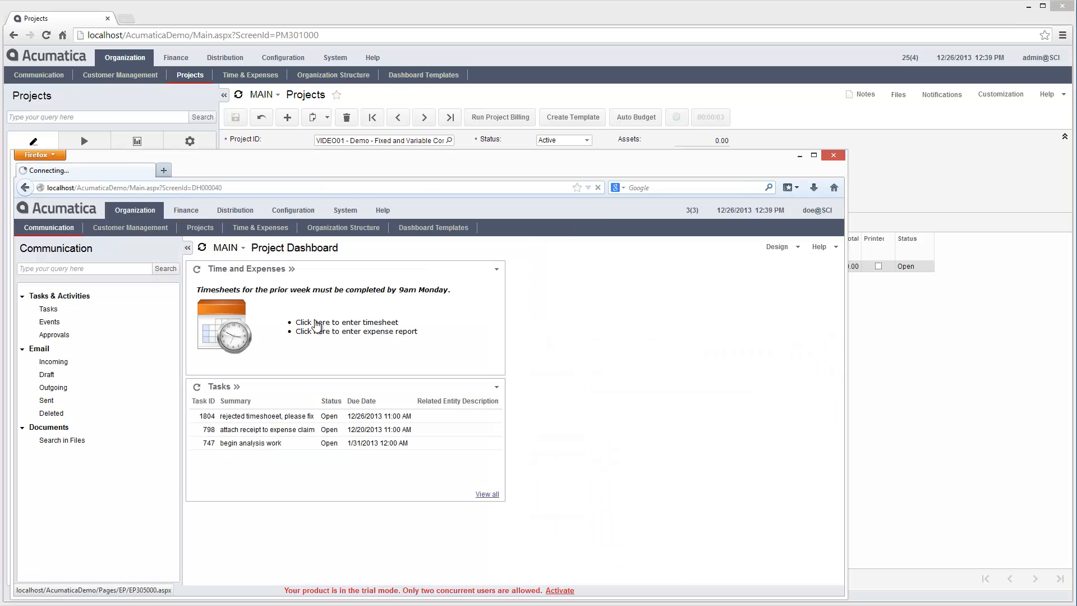
- Review the employee's VIDEO01 timecard and start a new expense claim with its description
{"action": "left_click", "coordinate": [345, 322]}
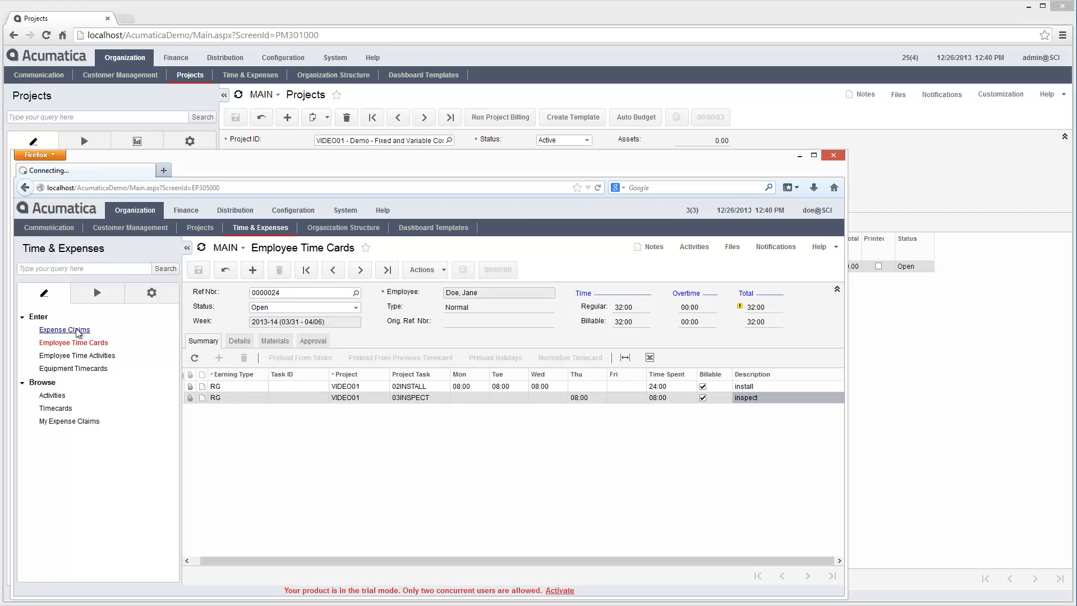
{"action": "left_click", "coordinate": [64, 330]}
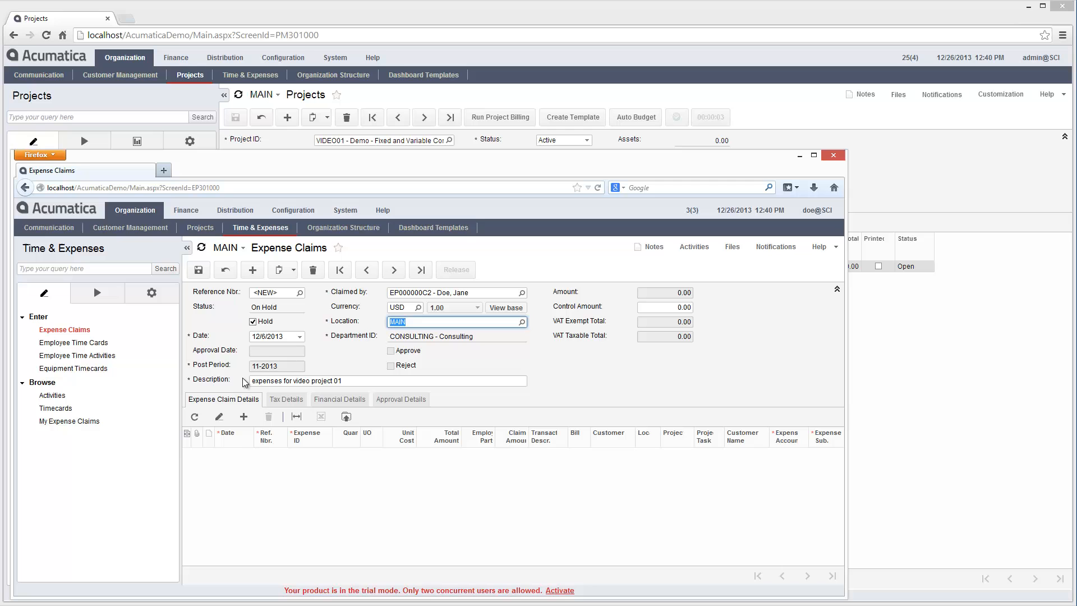
{"action": "left_click", "coordinate": [197, 270]}
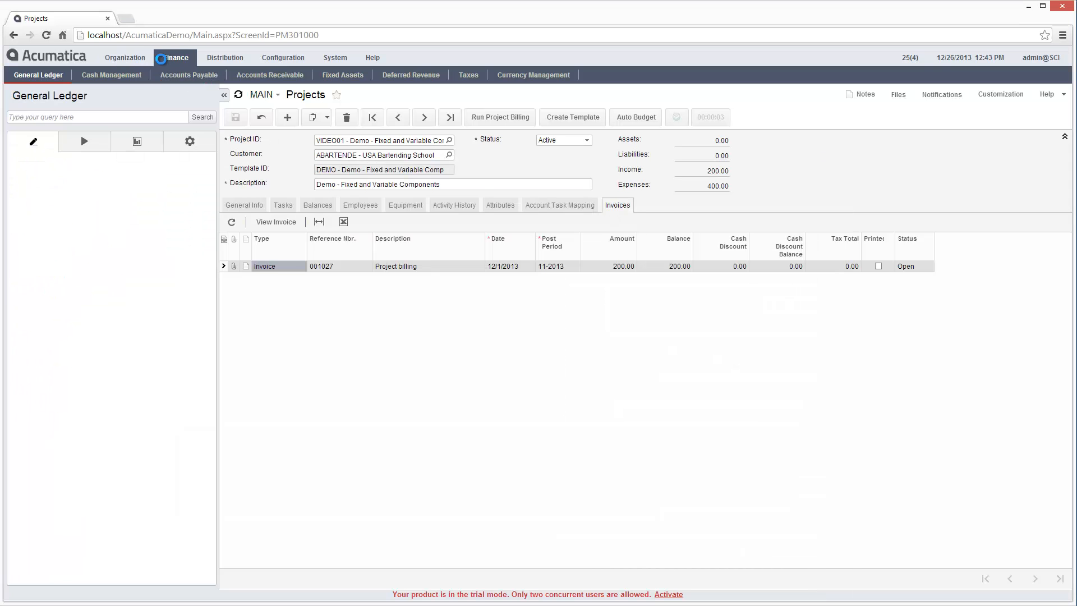
- Add a VIDEO01 02INSTALL line to the 1,000 subcontracting bill and release it
{"action": "left_click", "coordinate": [189, 74]}
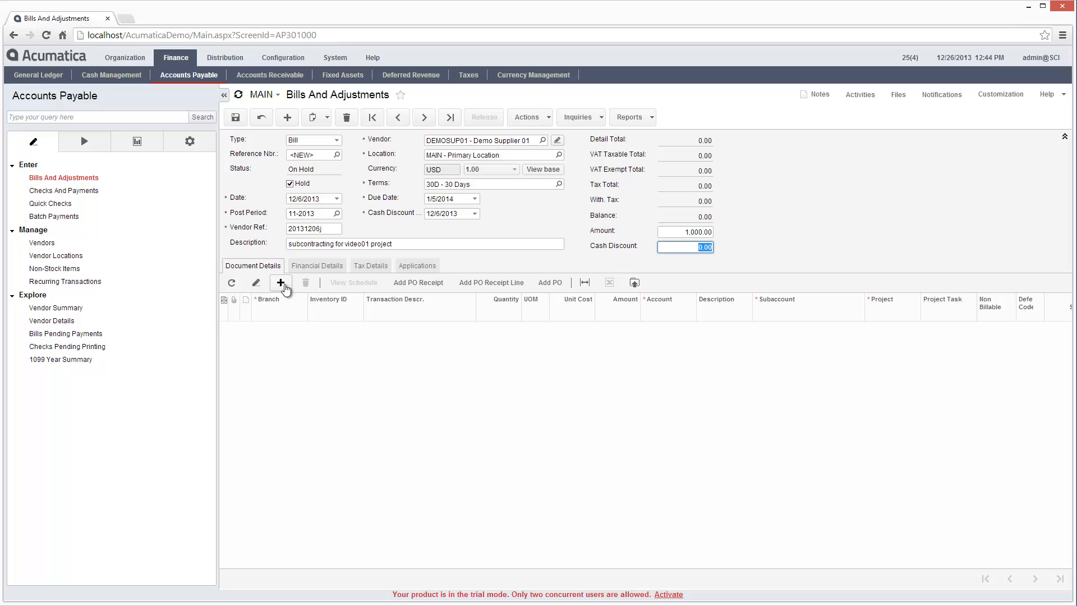
{"action": "left_click", "coordinate": [281, 282]}
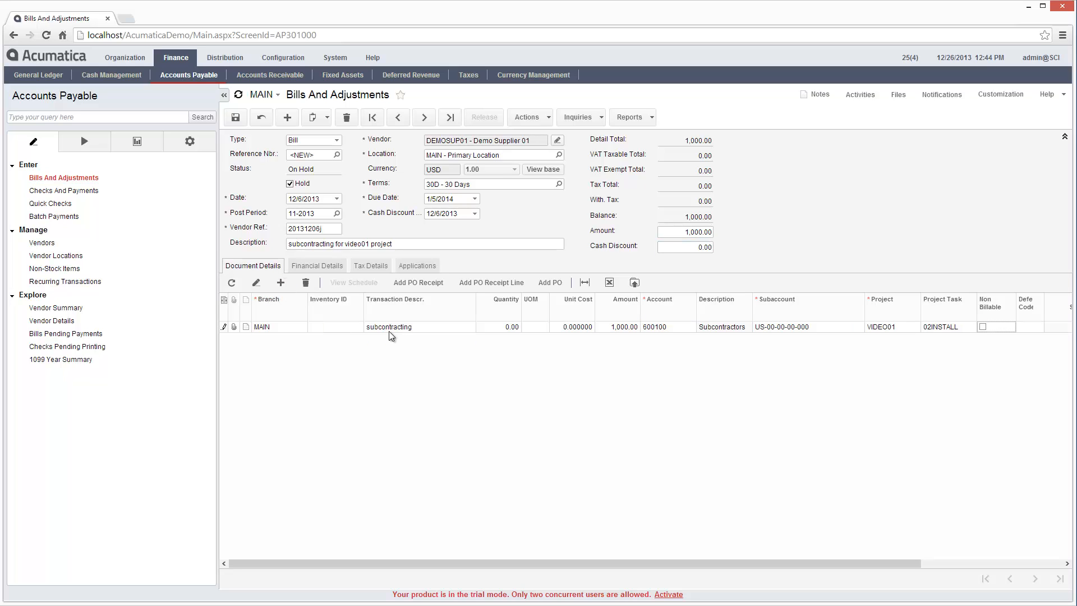
{"action": "left_click", "coordinate": [289, 184]}
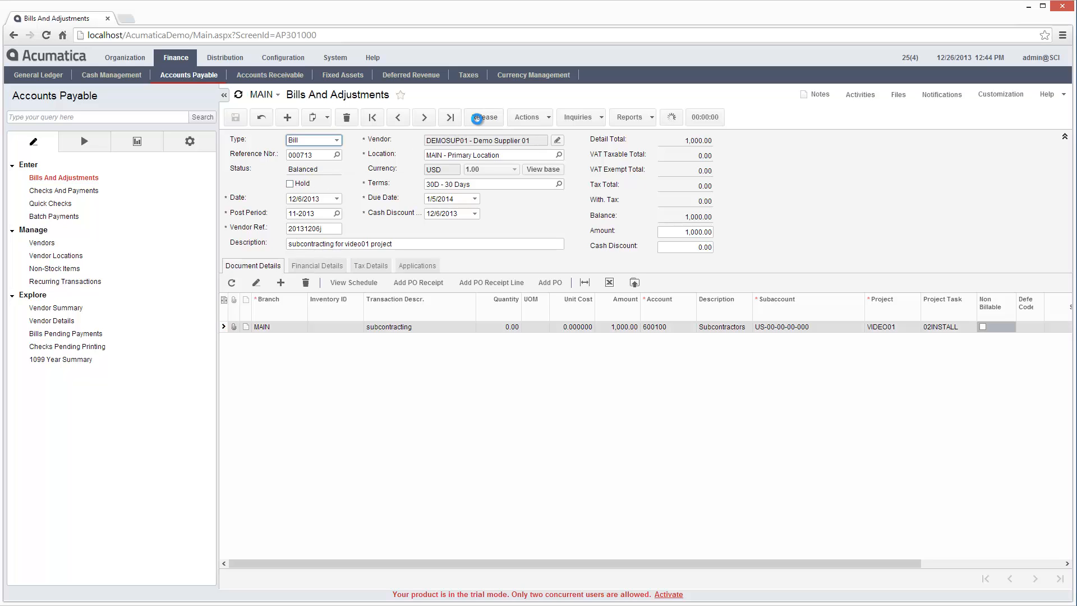
- Check VIDEO01's balances, then run Allocations By Projects for it so income reaches 4,900
{"action": "left_click", "coordinate": [123, 59]}
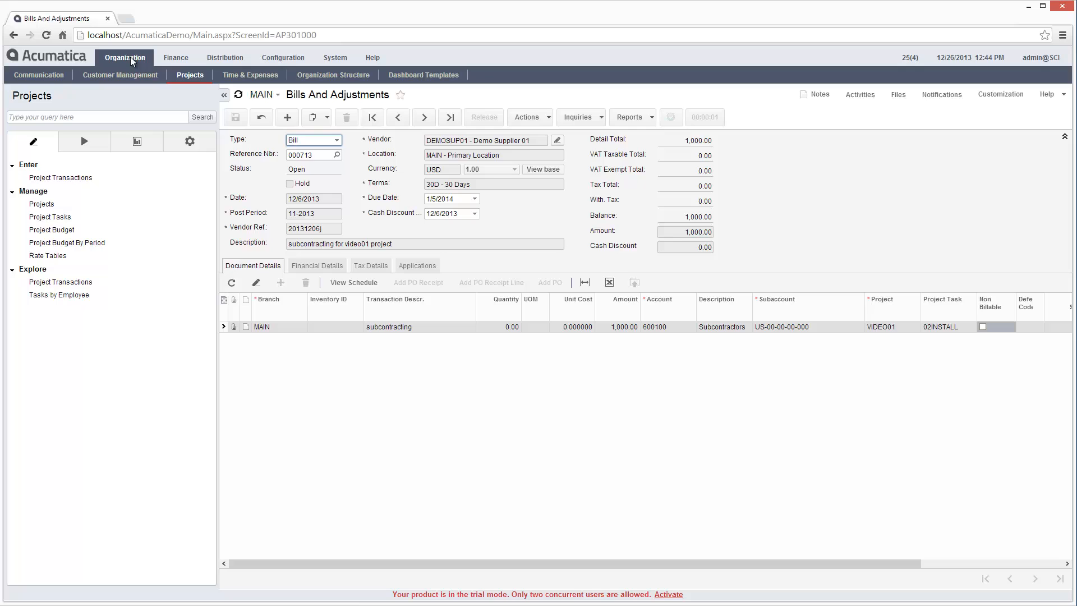
{"action": "left_click", "coordinate": [41, 203]}
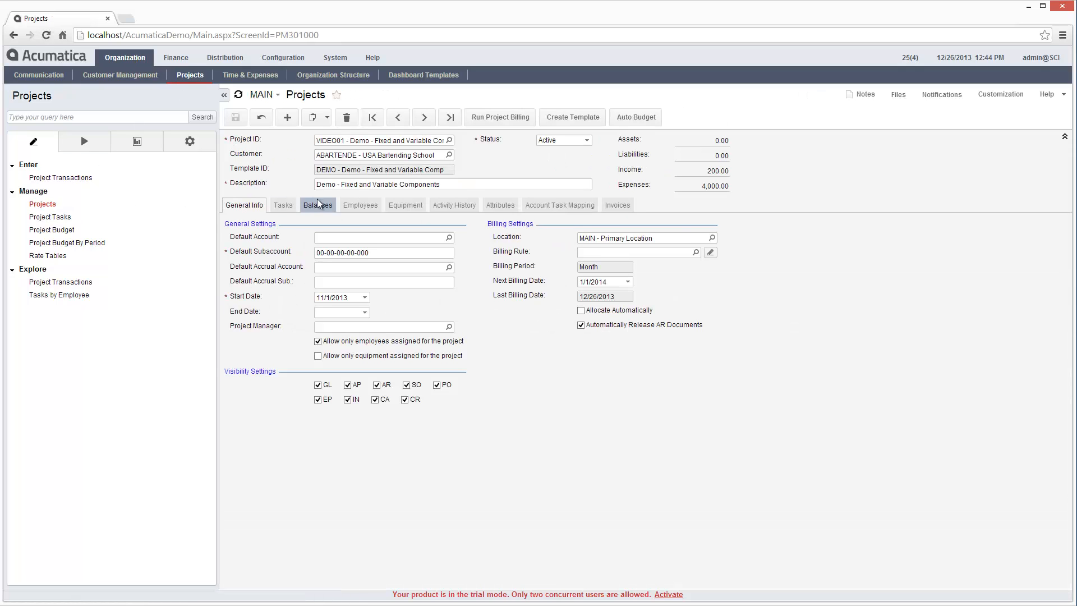
{"action": "left_click", "coordinate": [319, 205]}
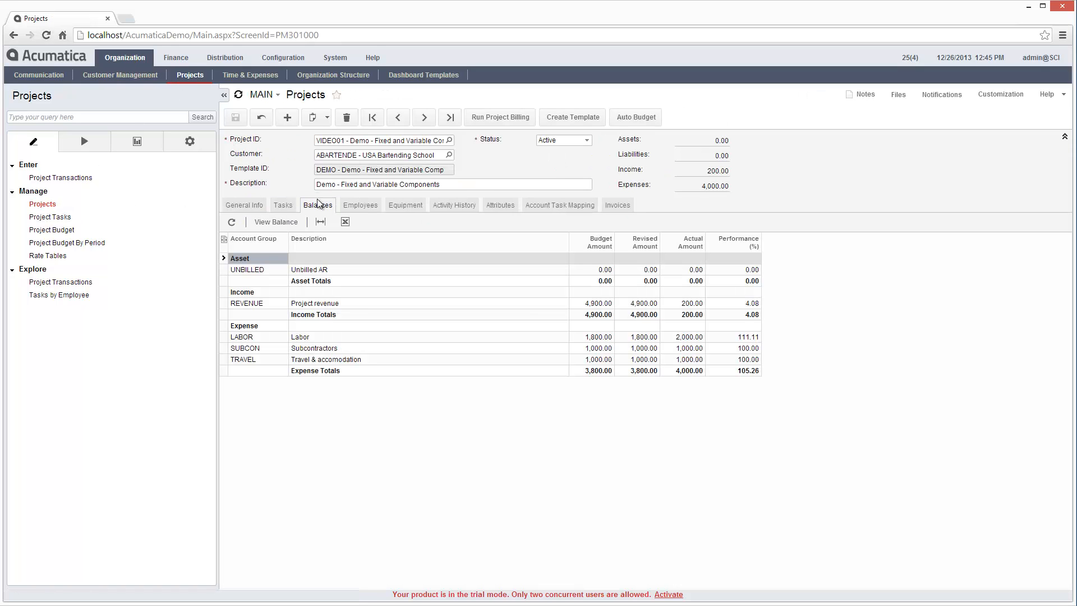
{"action": "left_click", "coordinate": [84, 141]}
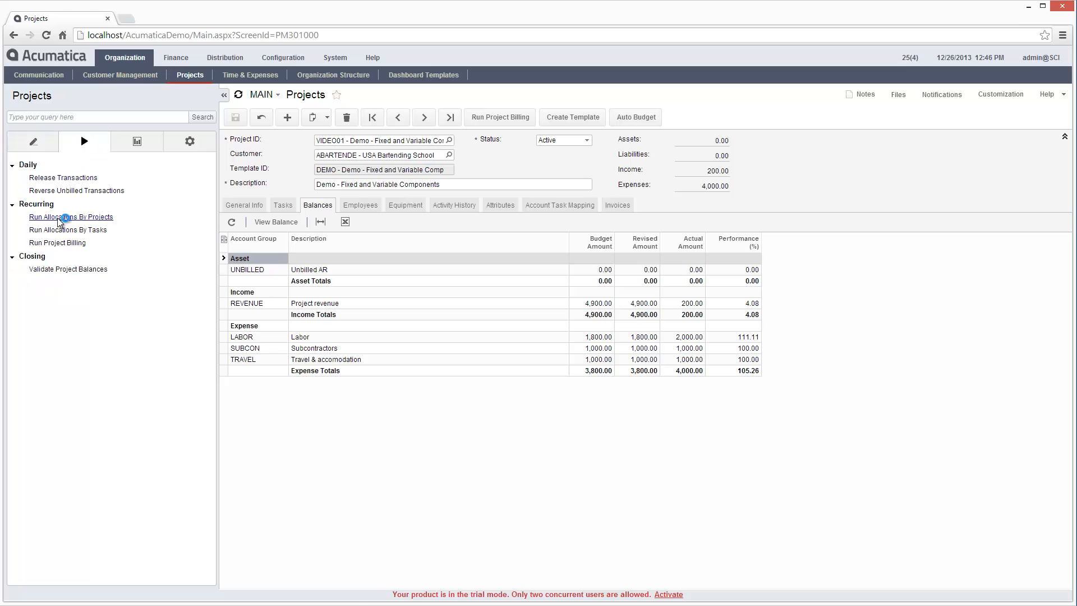
{"action": "left_click", "coordinate": [72, 216]}
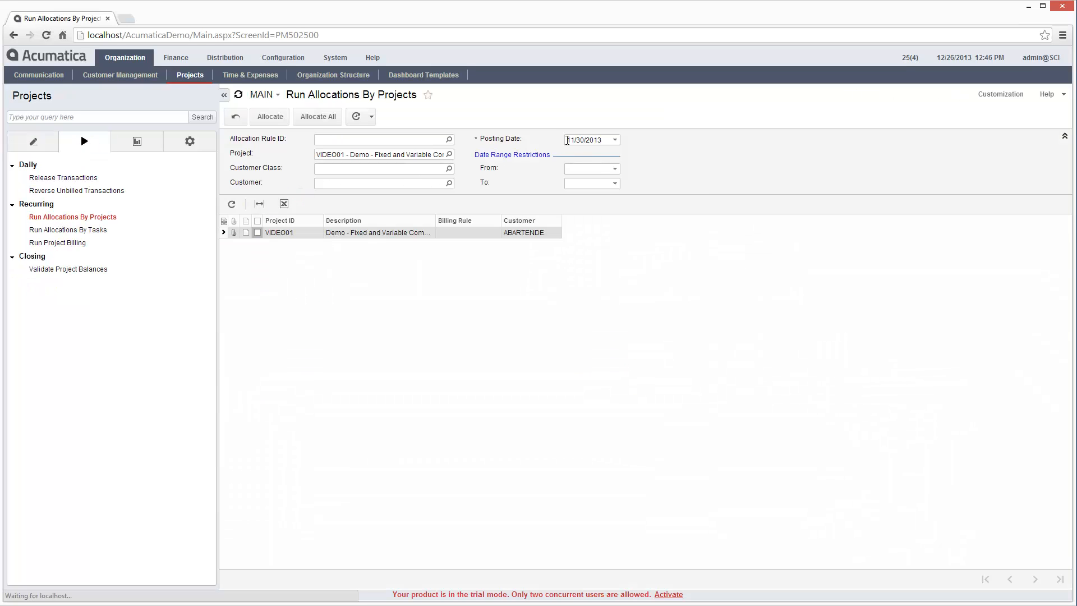
{"action": "left_click", "coordinate": [257, 232]}
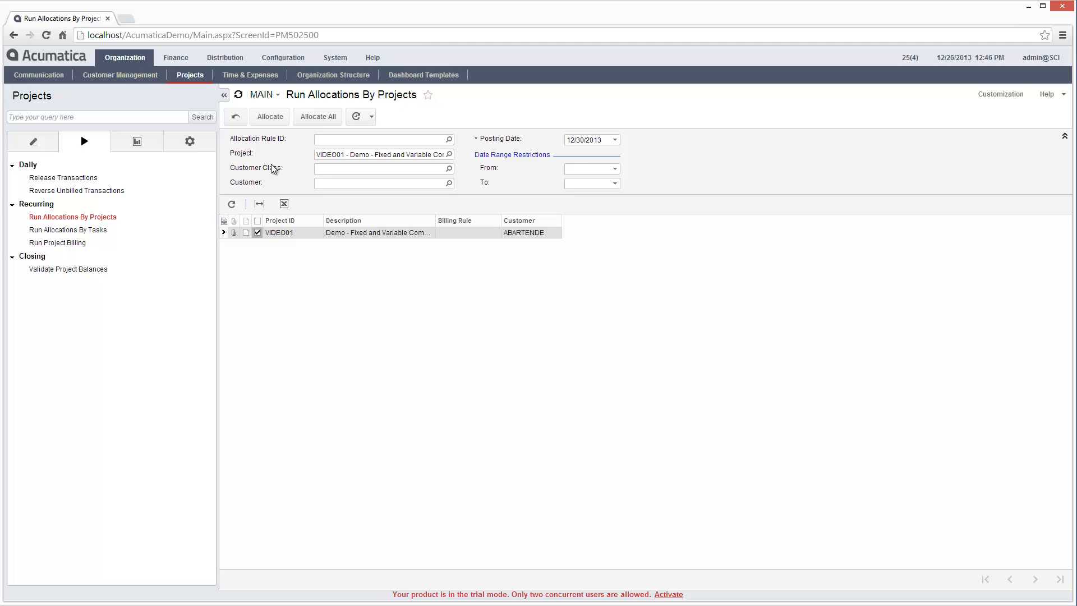
{"action": "left_click", "coordinate": [270, 116]}
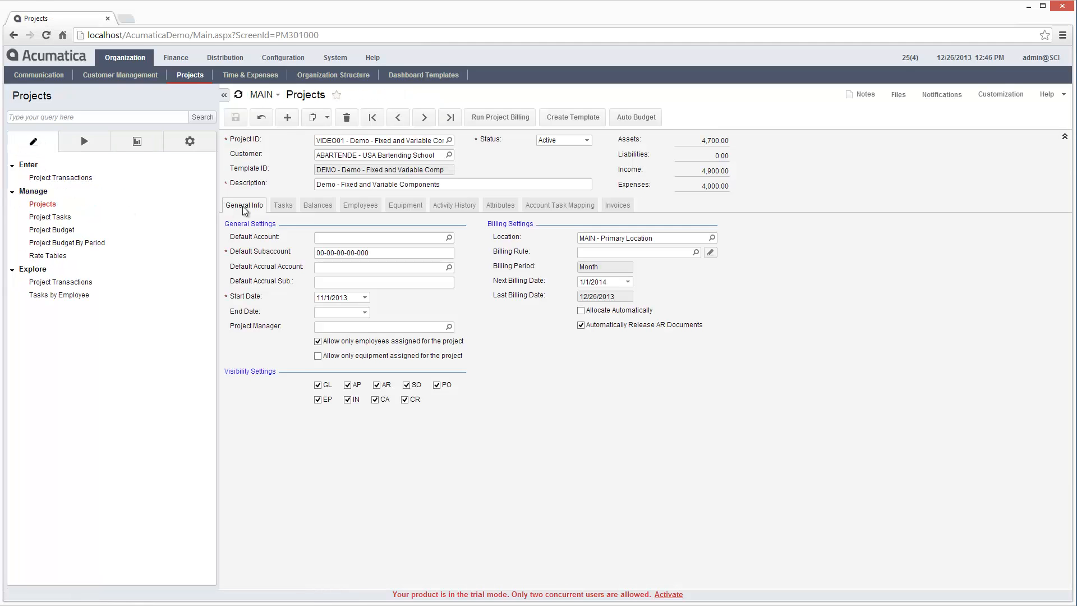
- Run project billing for VIDEO01 and review the new 4,700 invoice dated 1/1/2014
{"action": "left_click", "coordinate": [318, 204]}
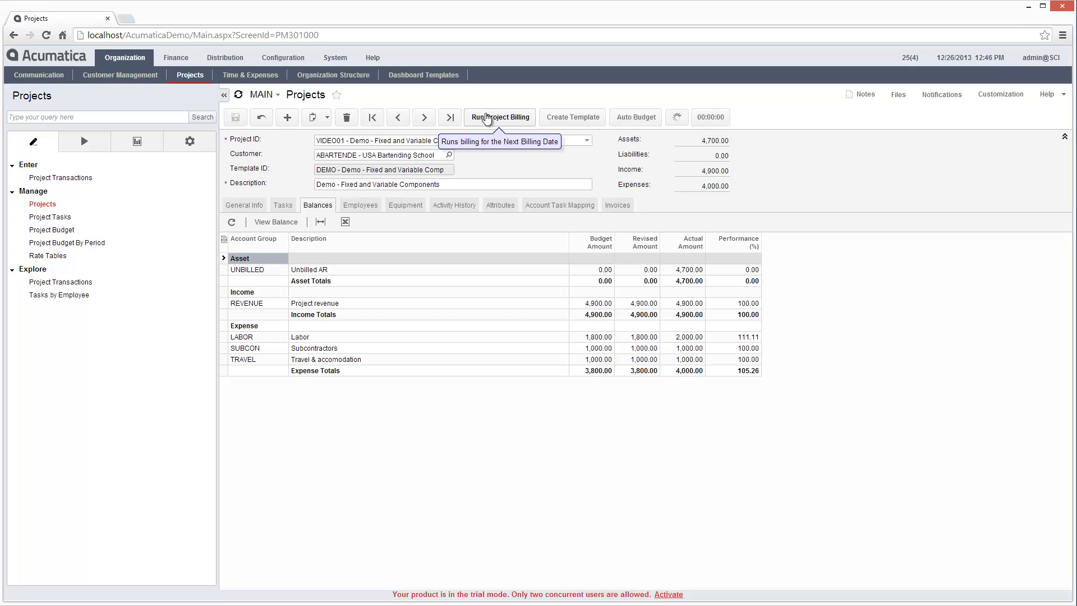
{"action": "left_click", "coordinate": [617, 204]}
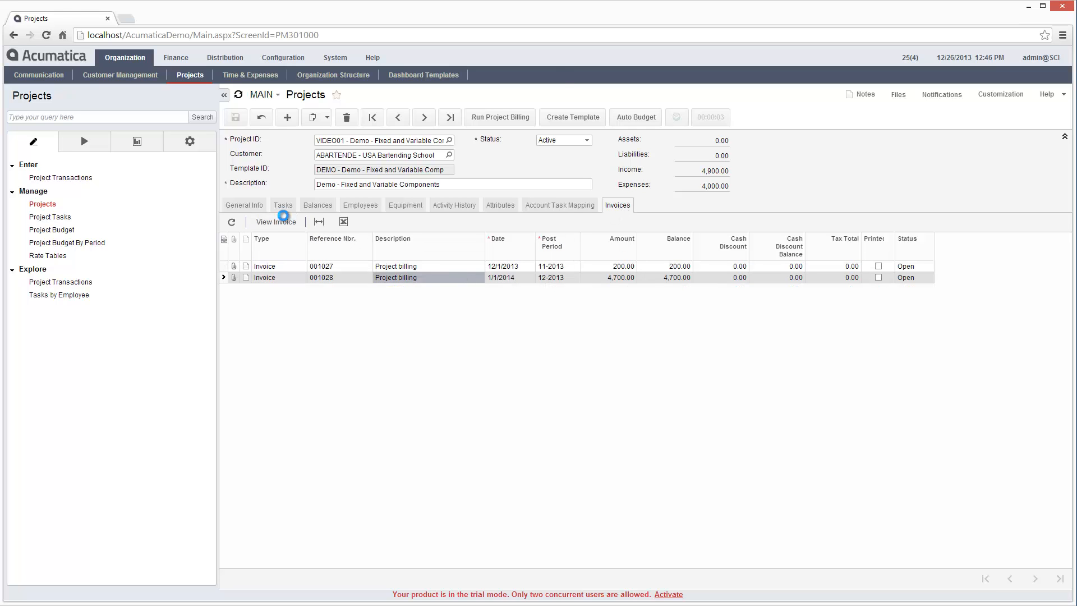
{"action": "left_click", "coordinate": [276, 221]}
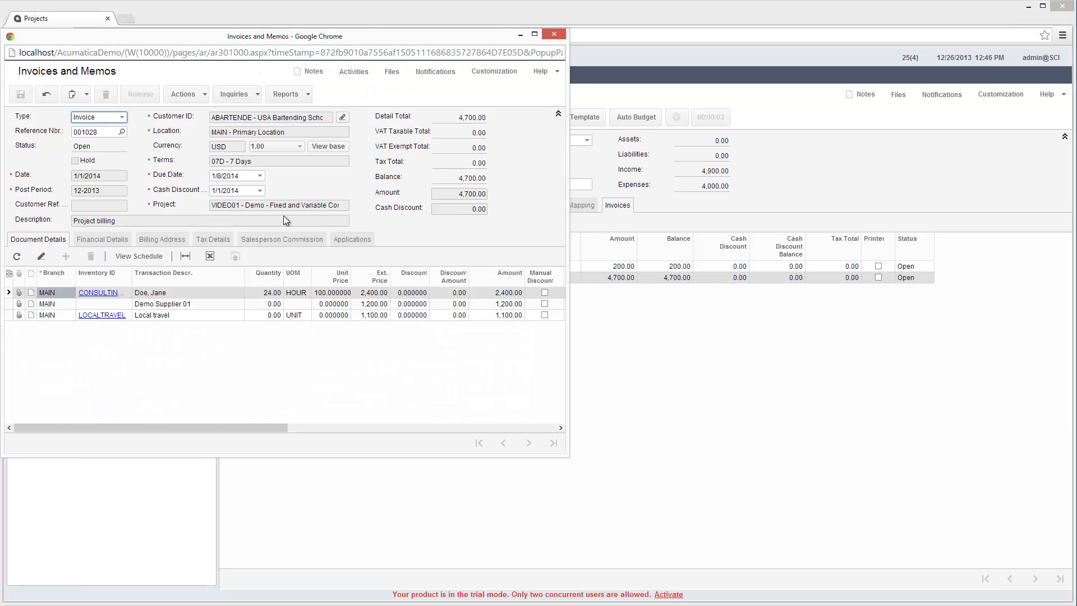
{"action": "left_click", "coordinate": [556, 34]}
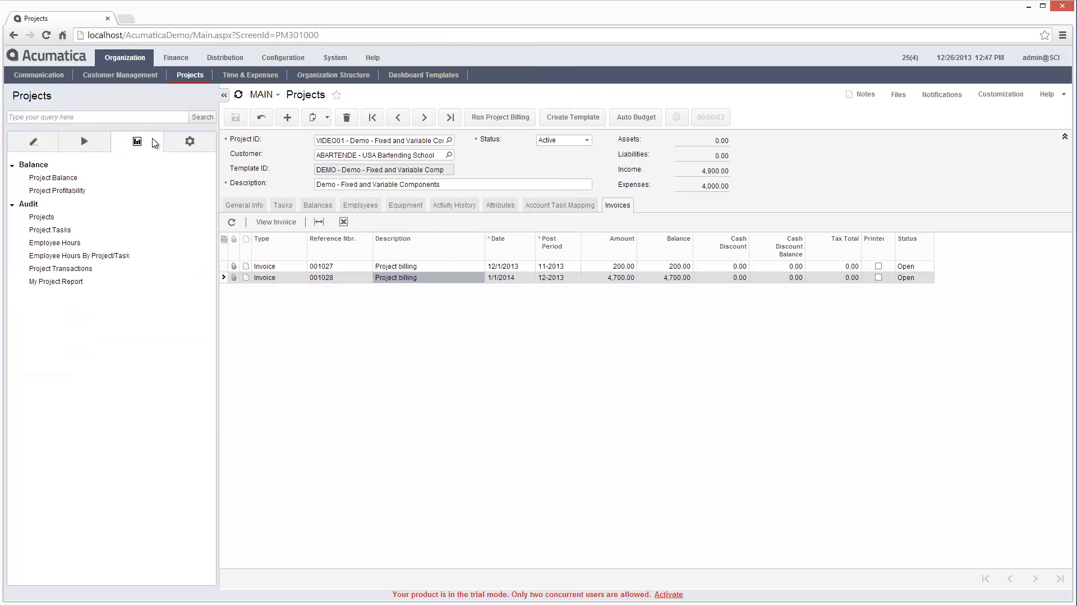
- Run the Employee Hours report for VIDEO01, showing Jane Doe's 40 billable hours
{"action": "left_click", "coordinate": [55, 242]}
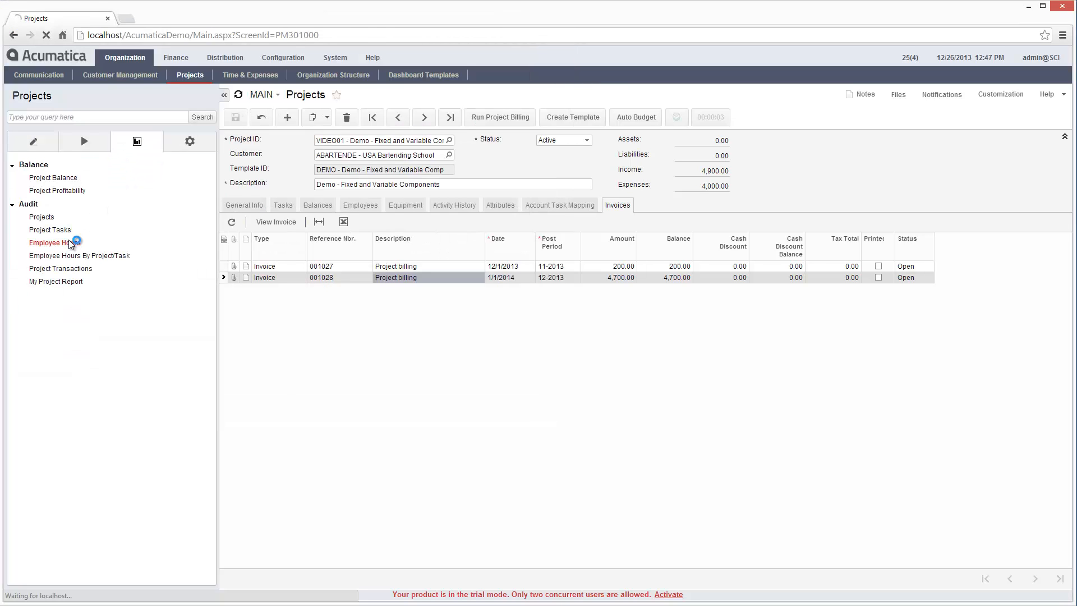
{"action": "left_click", "coordinate": [53, 243]}
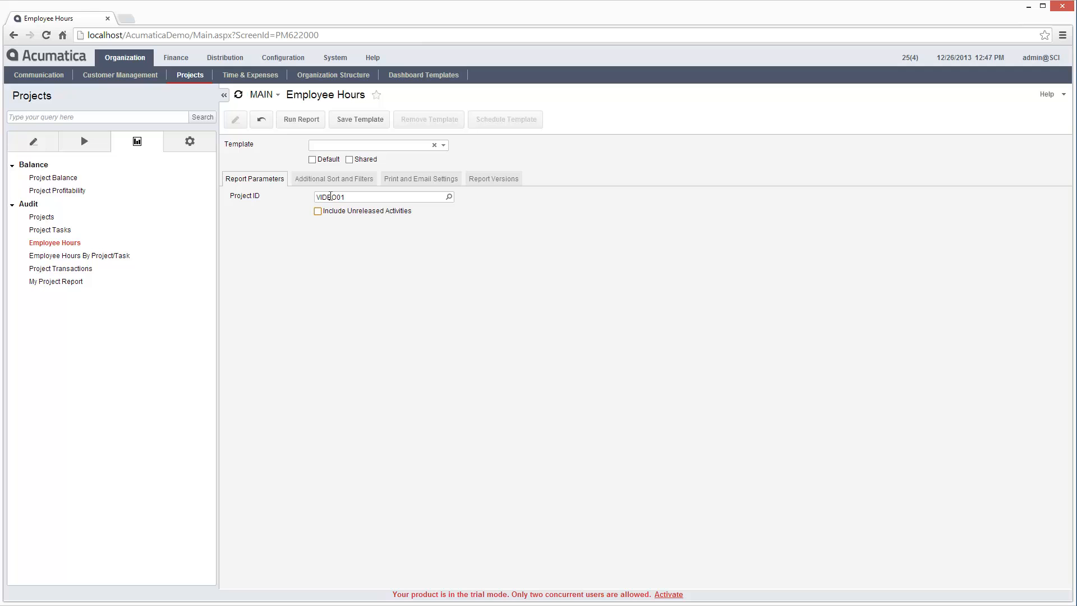
{"action": "left_click", "coordinate": [300, 118]}
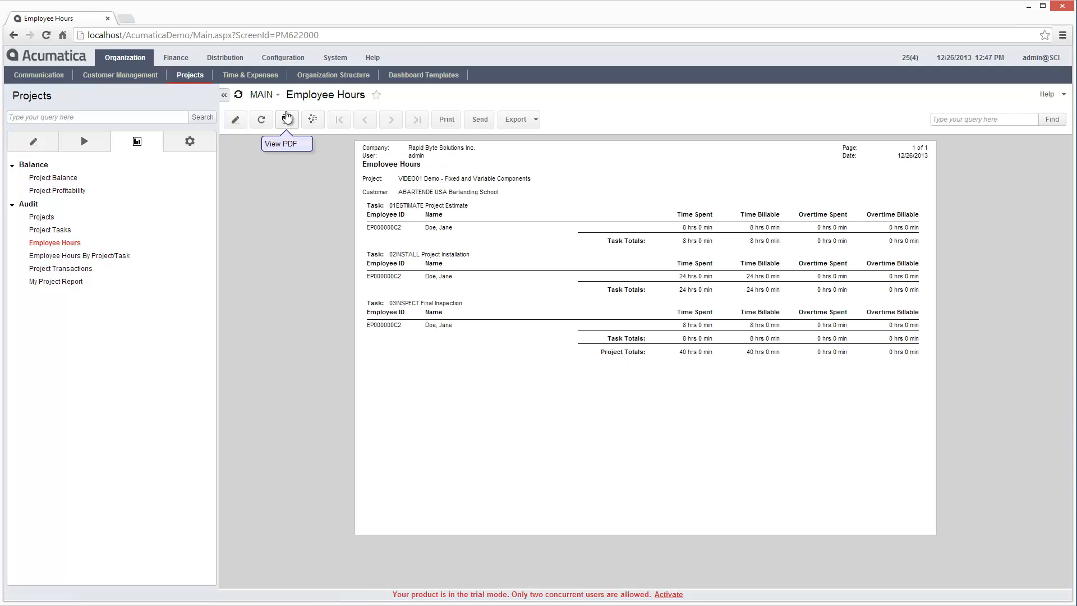
{"action": "mouse_move", "coordinate": [297, 244]}
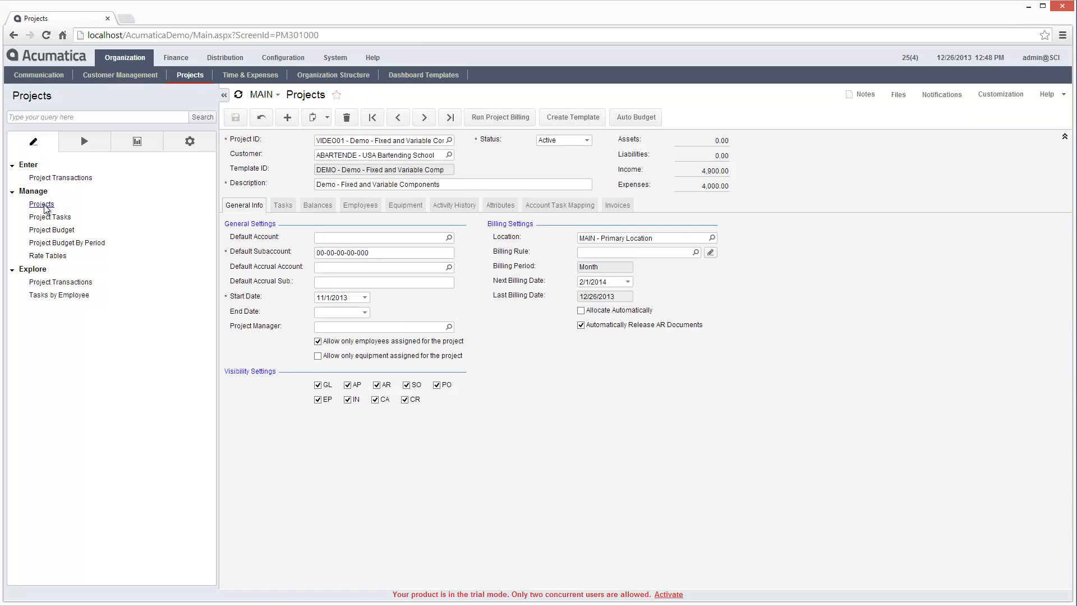
- Set the 03INSPECT Final Inspection task status to Completed and save
{"action": "left_click", "coordinate": [283, 204]}
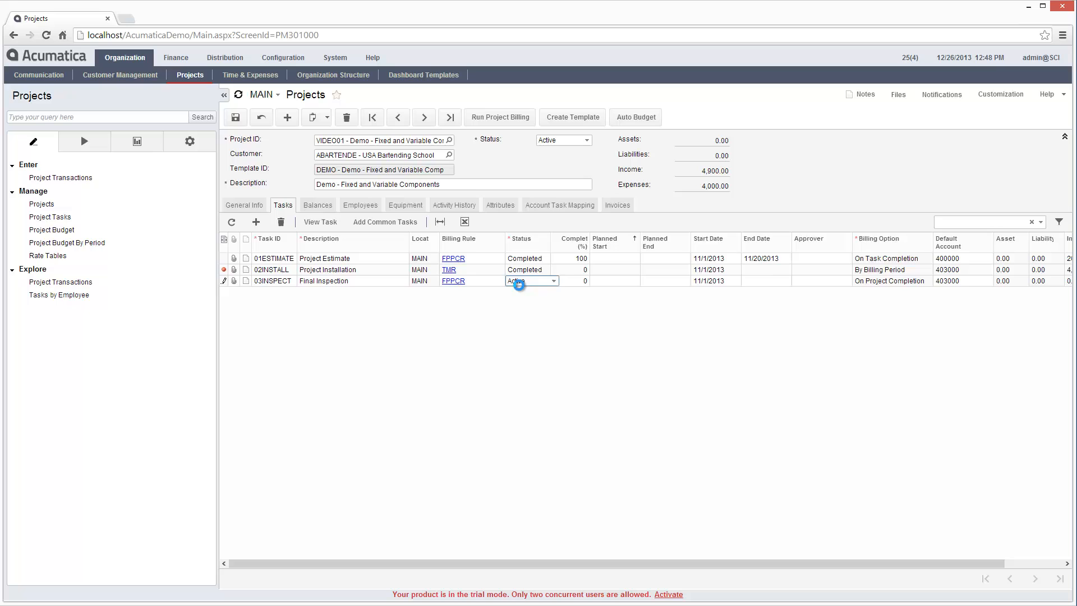
{"action": "left_click", "coordinate": [524, 280]}
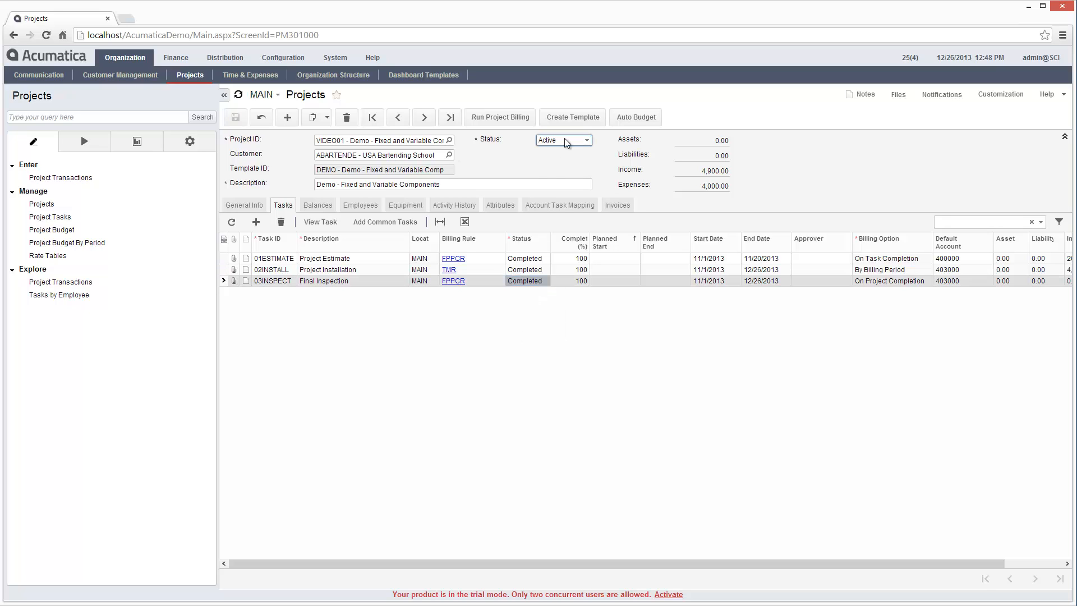